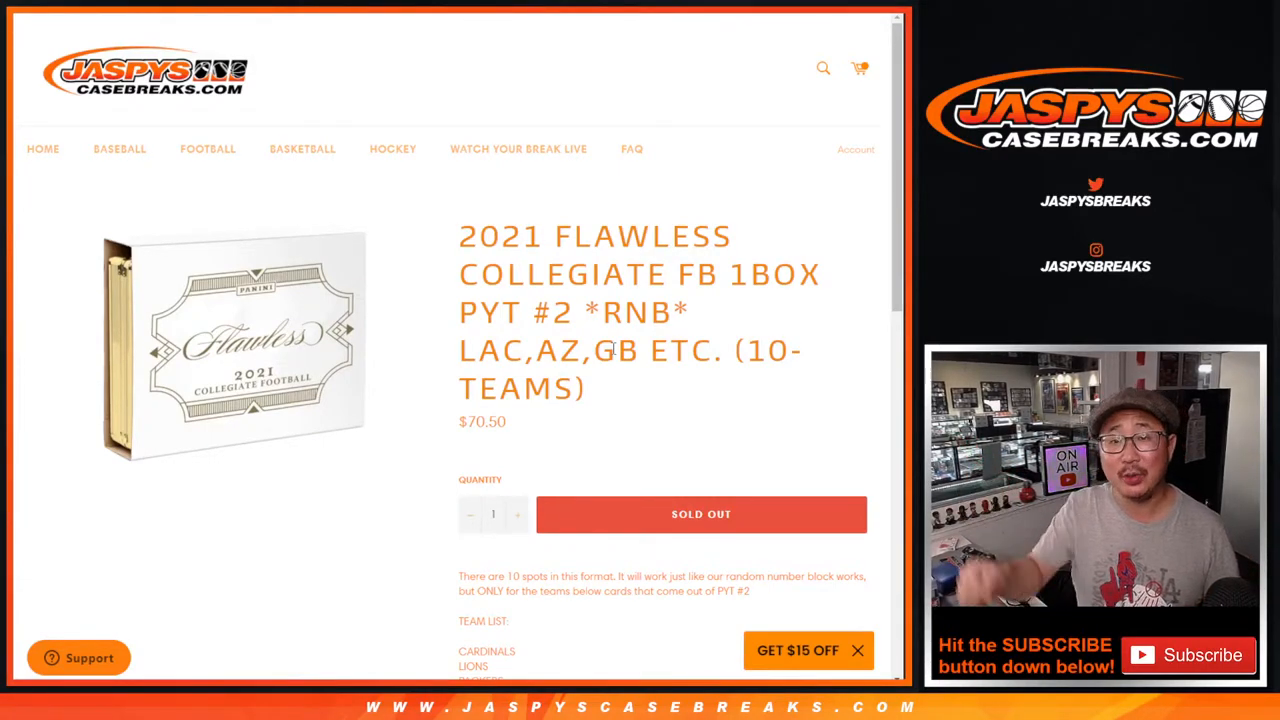
Review the 10-team Flawless break listing, highlighting RNB and the redemption-cards-go-to-0 rule
{"action": "double_click", "coordinate": [636, 313]}
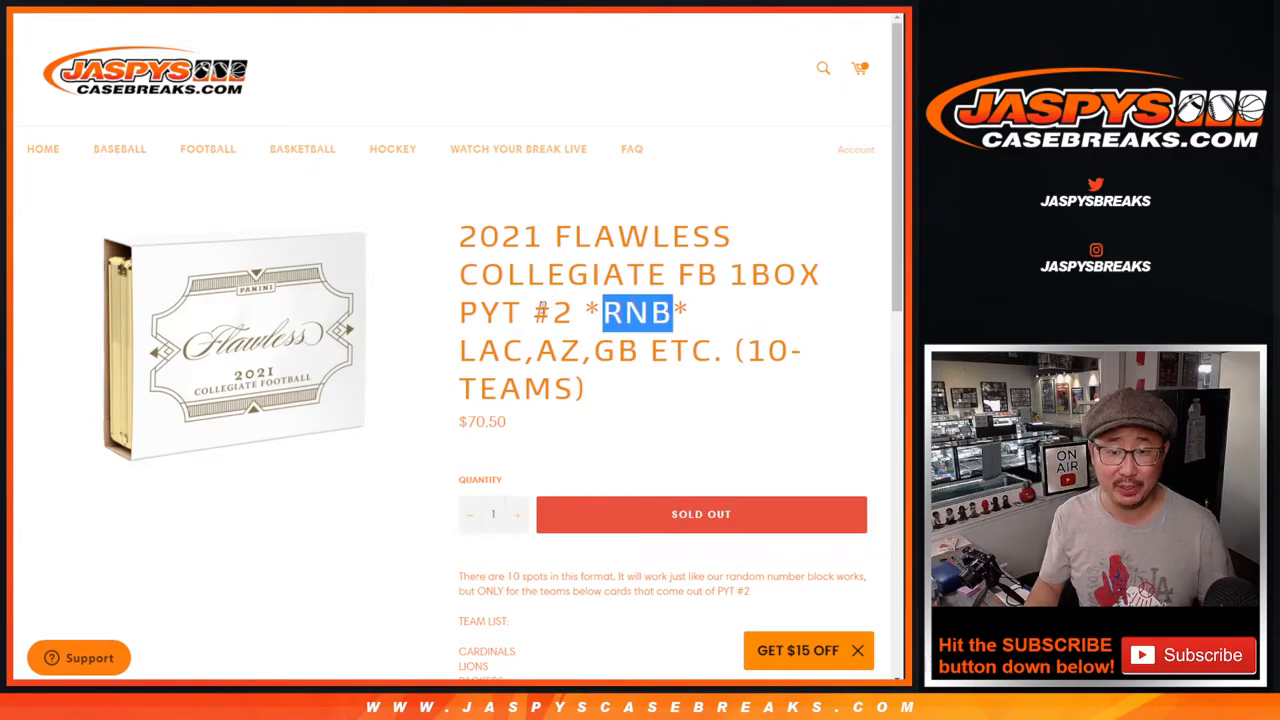
{"action": "scroll", "scroll_direction": "down", "scroll_amount": 3}
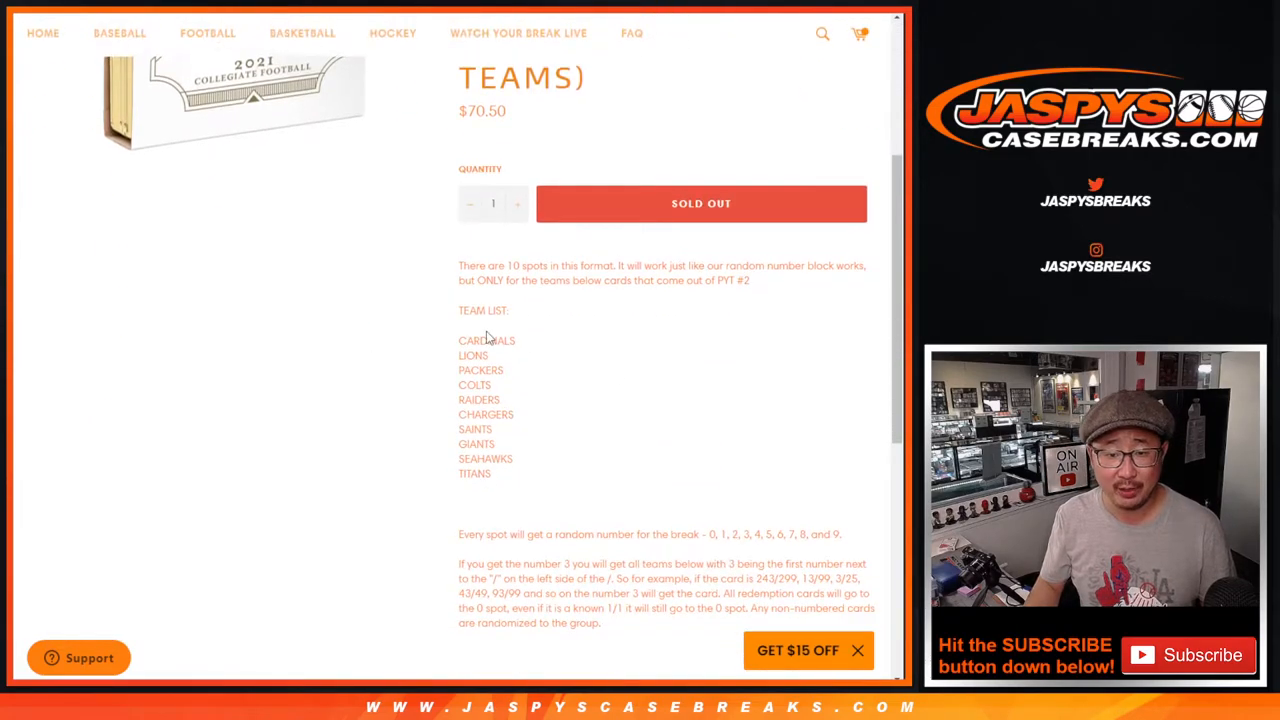
{"action": "scroll", "scroll_direction": "down", "scroll_amount": 3}
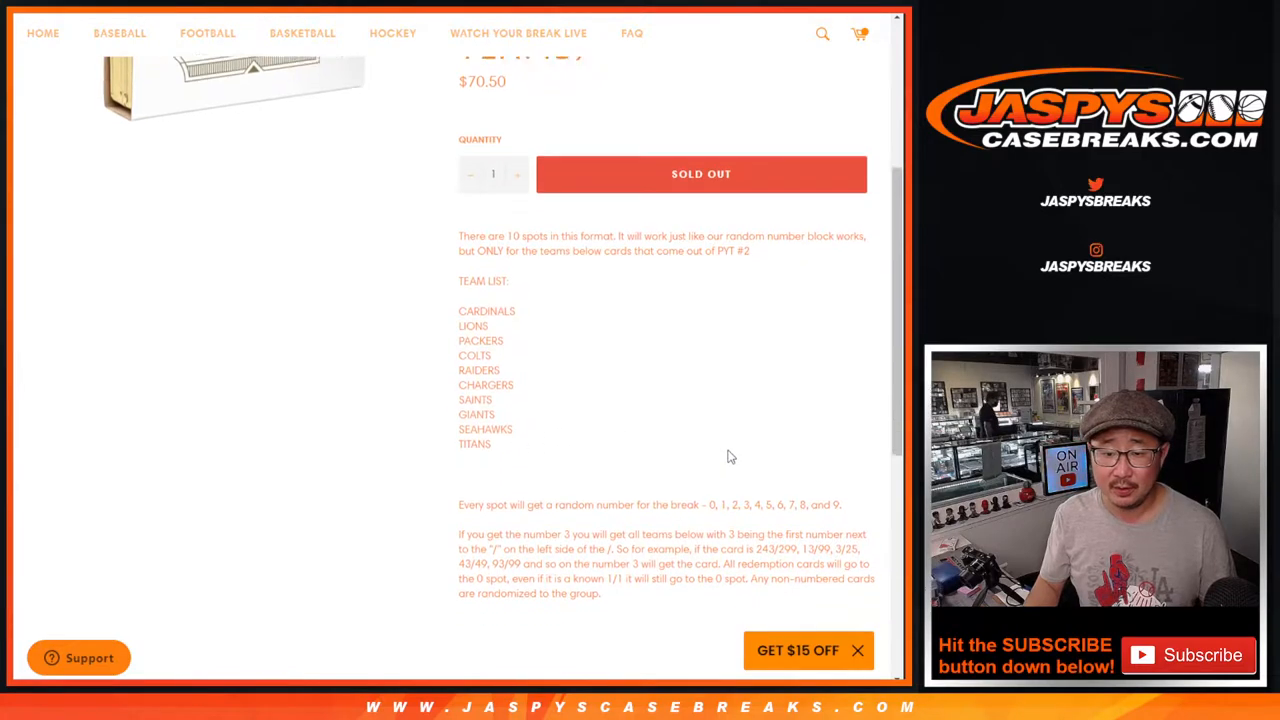
{"action": "scroll", "scroll_direction": "down", "scroll_amount": 3}
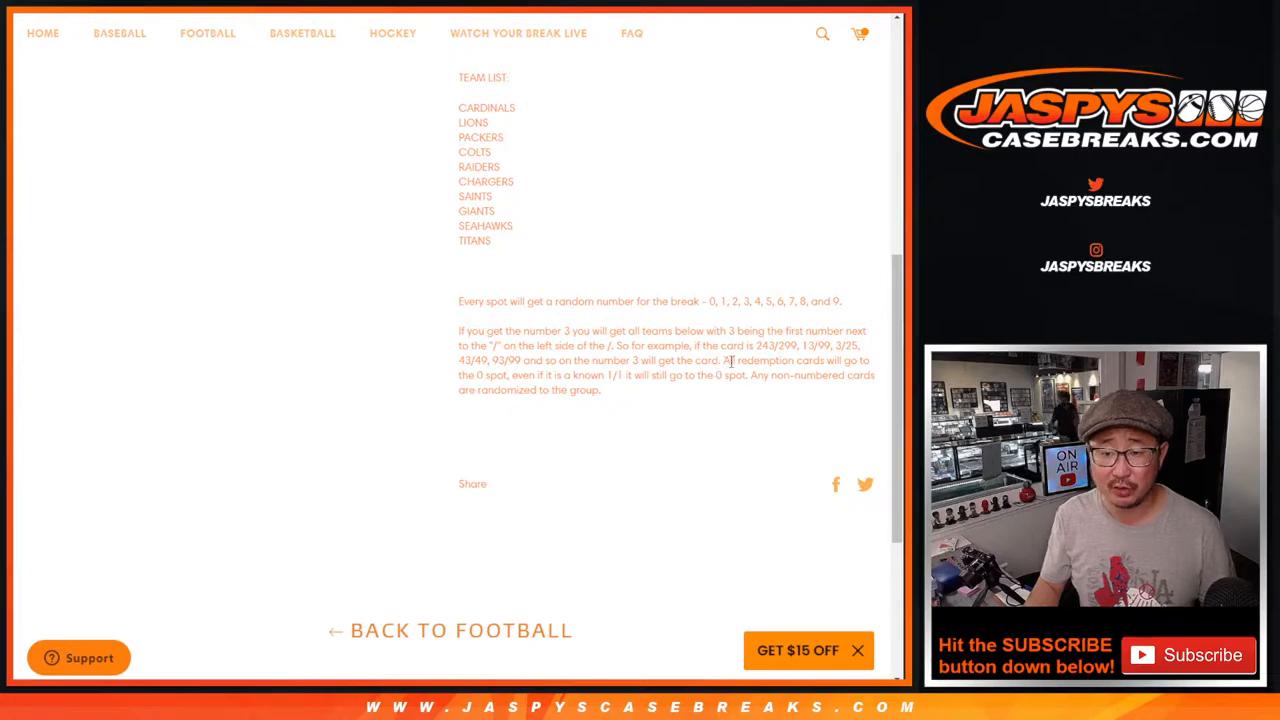
{"action": "left_click_drag", "start_coordinate": [725, 360], "coordinate": [601, 390]}
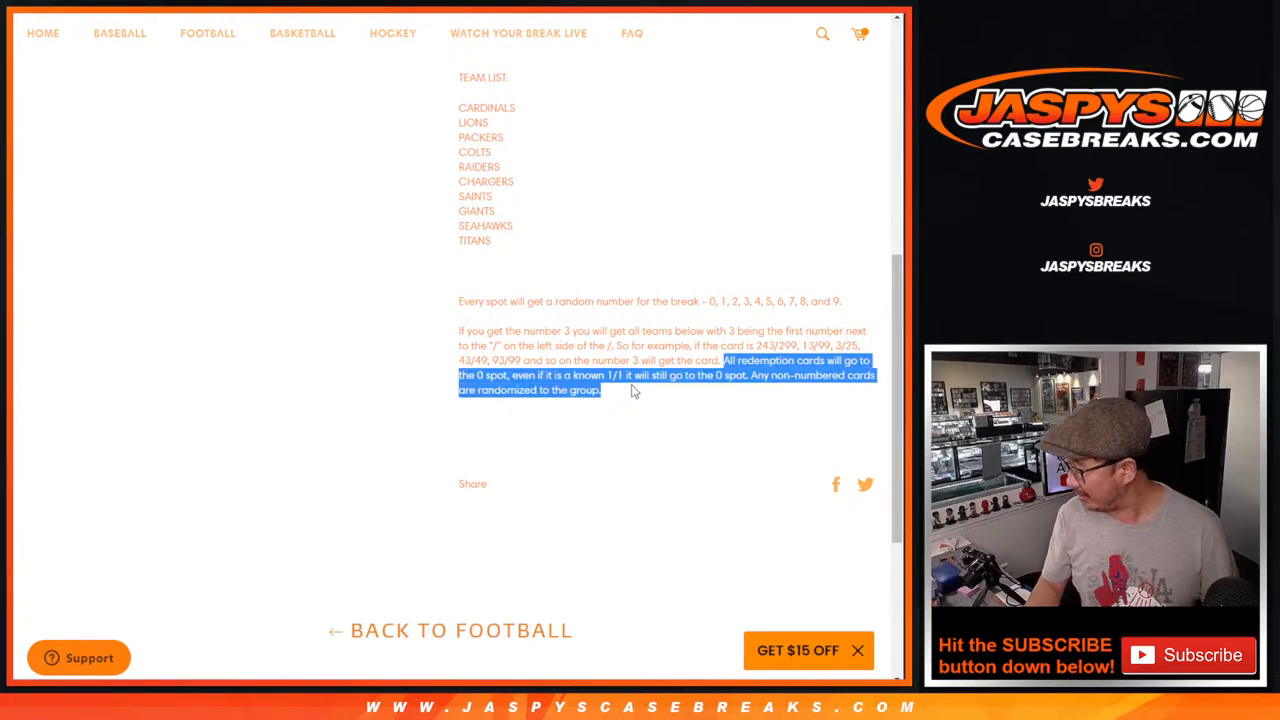
{"action": "left_click", "coordinate": [635, 390]}
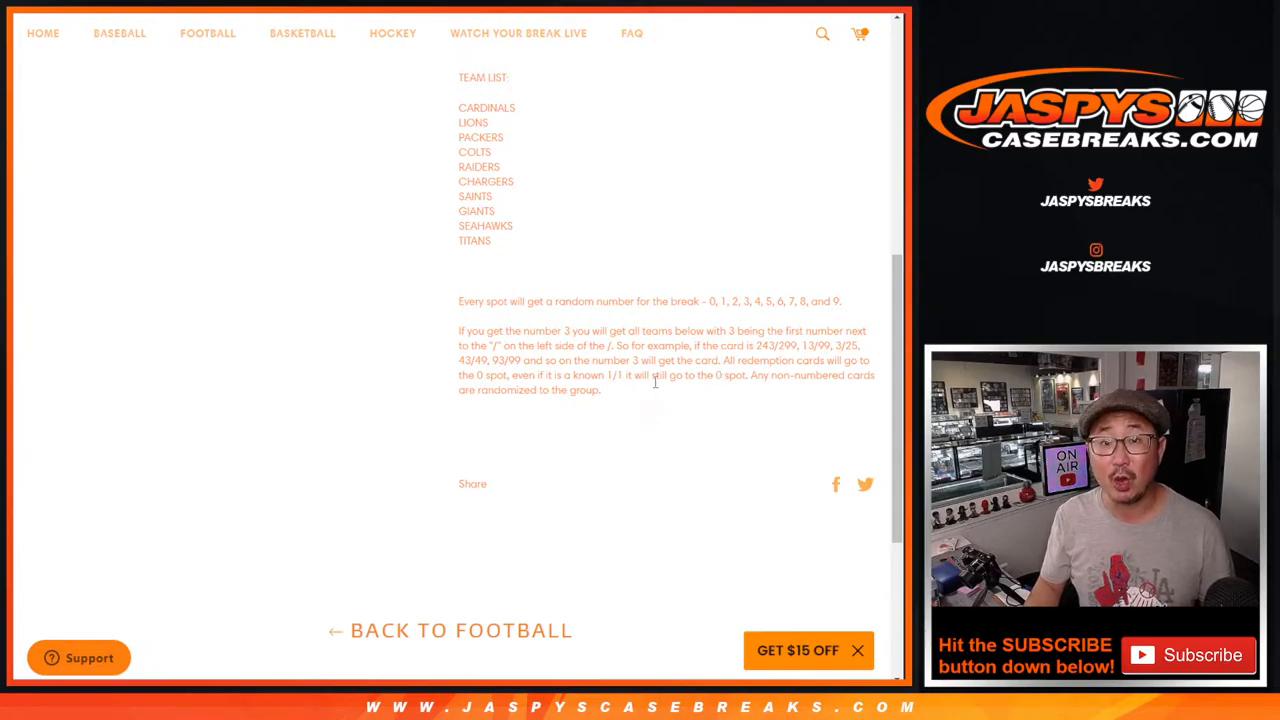
{"action": "left_click_drag", "start_coordinate": [753, 375], "coordinate": [600, 390]}
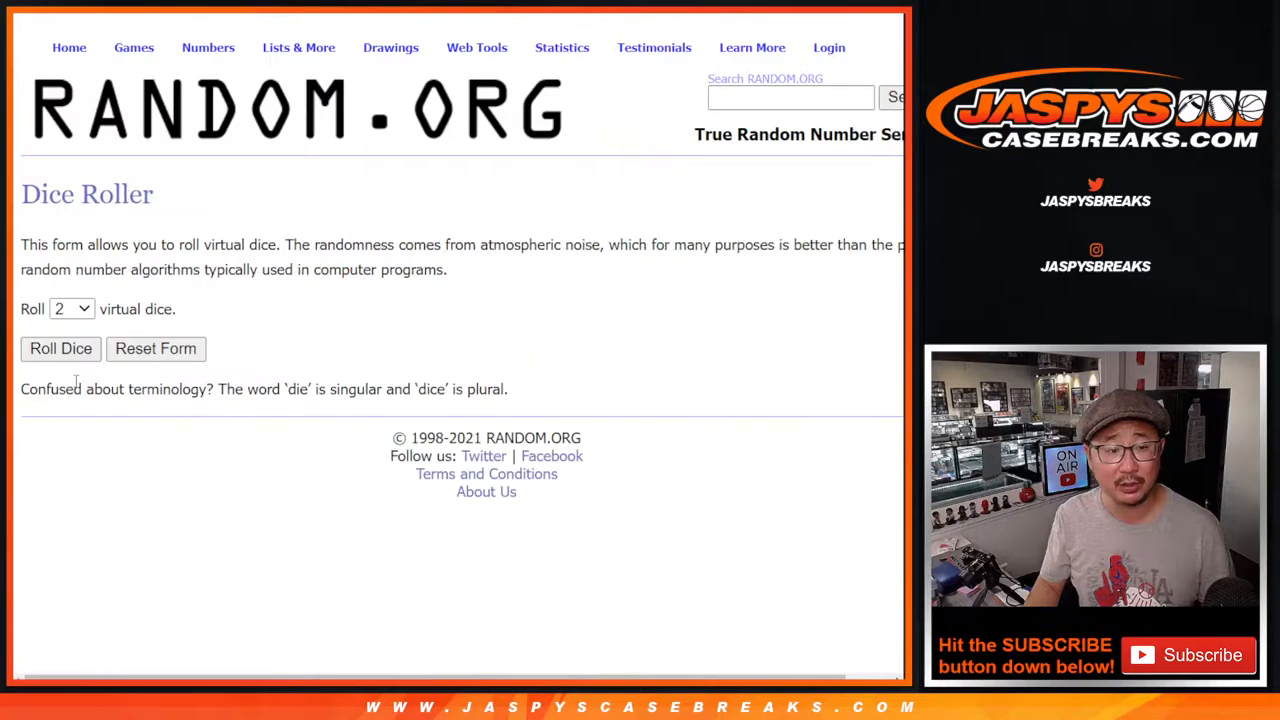
Shuffle the 10 buyer names in List Randomizer ten times, then return to the entry form
{"action": "left_click", "coordinate": [61, 348]}
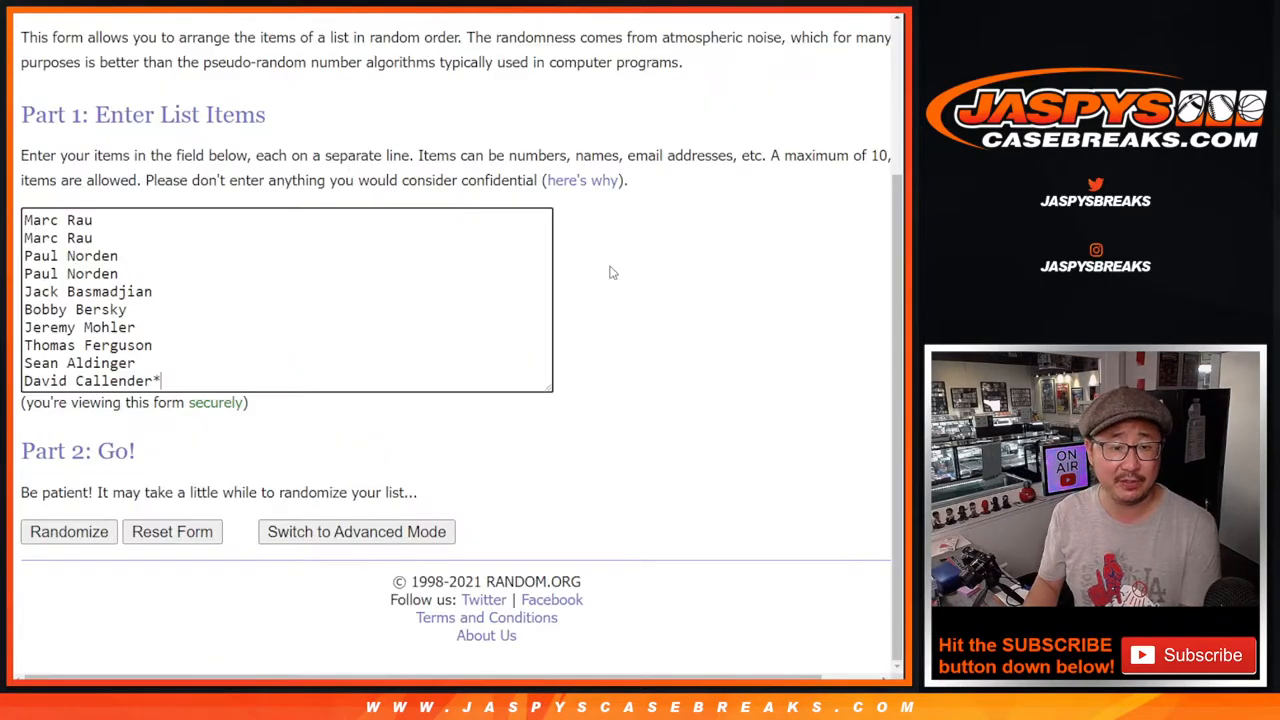
{"action": "left_click", "coordinate": [68, 531]}
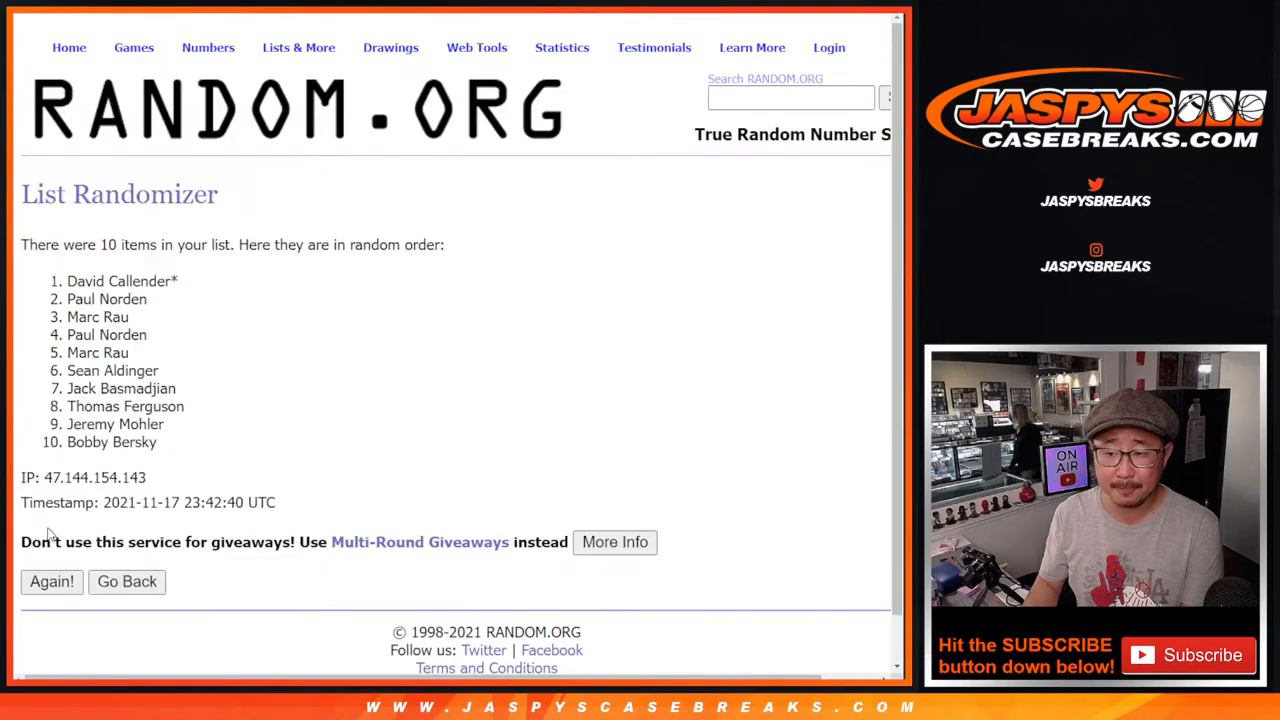
{"action": "left_click", "coordinate": [51, 581]}
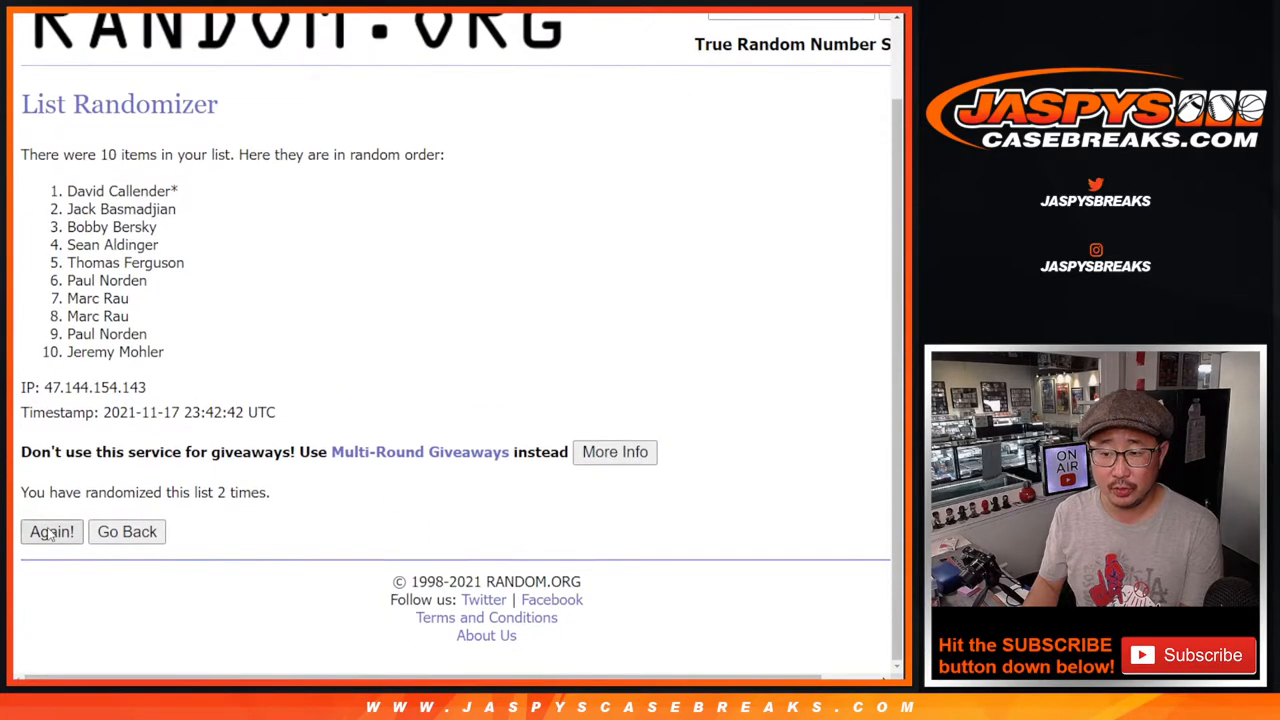
{"action": "left_click", "coordinate": [51, 531]}
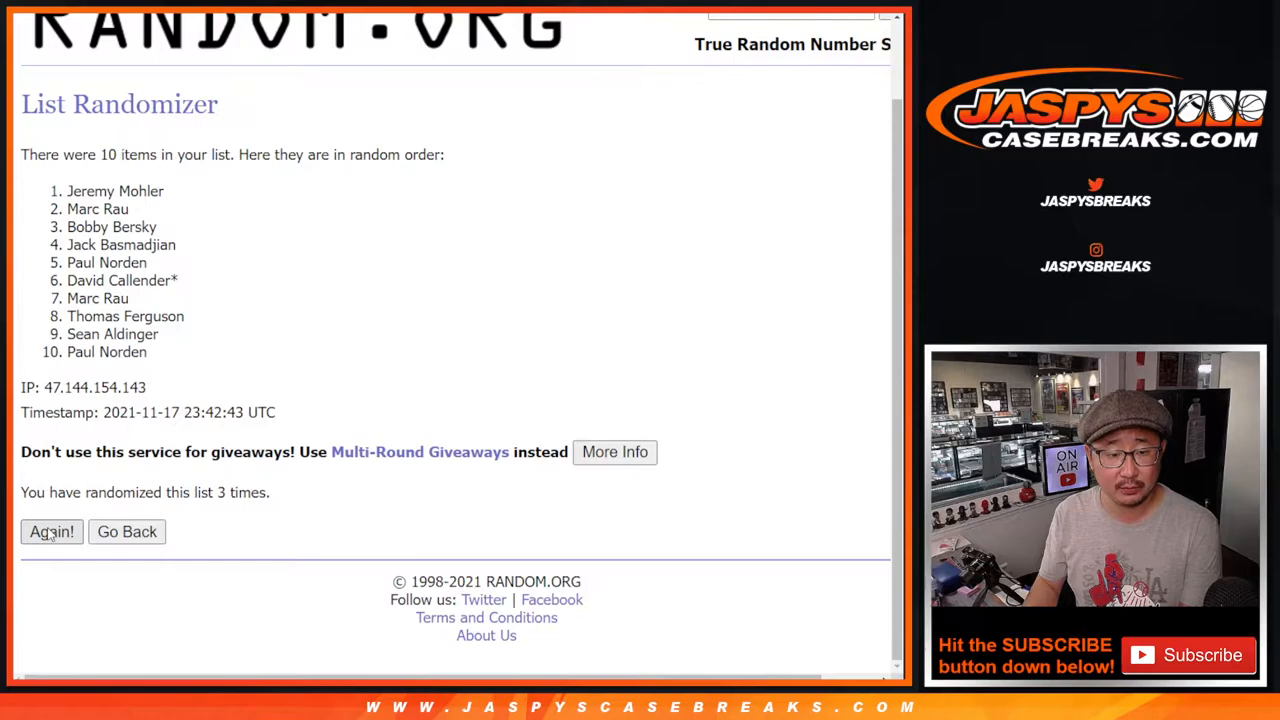
{"action": "left_click", "coordinate": [51, 531]}
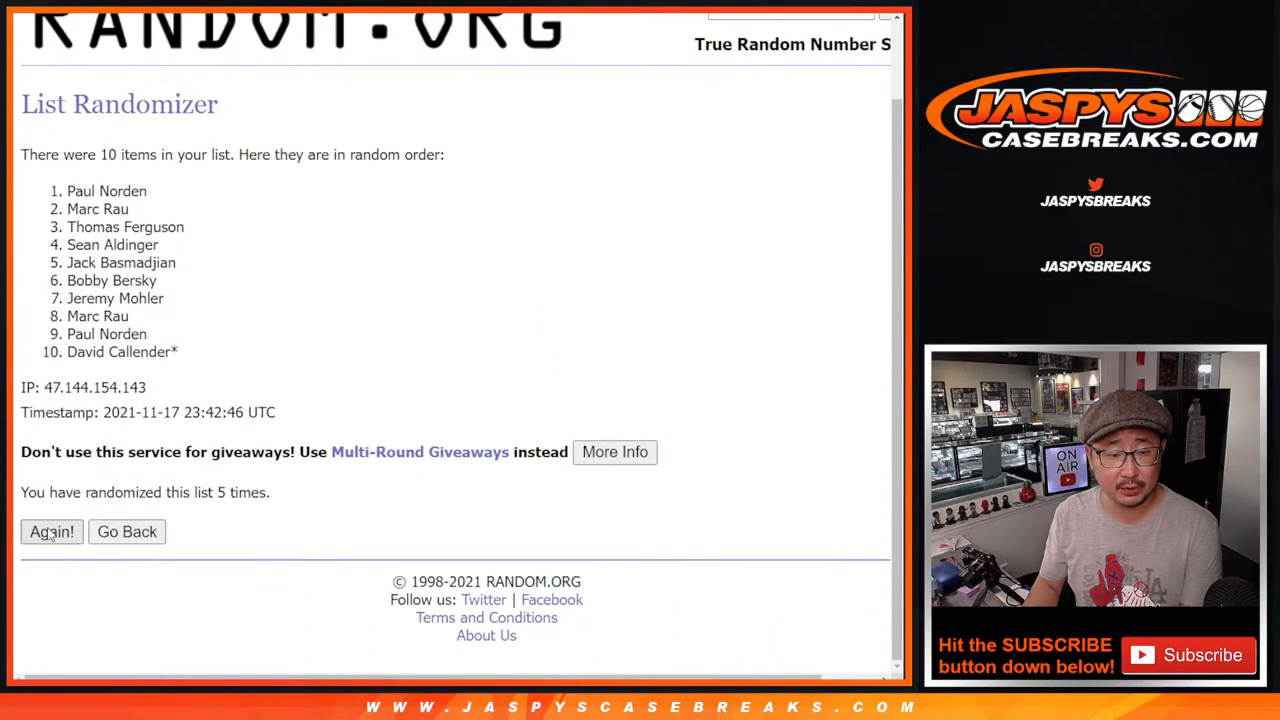
{"action": "left_click", "coordinate": [51, 531]}
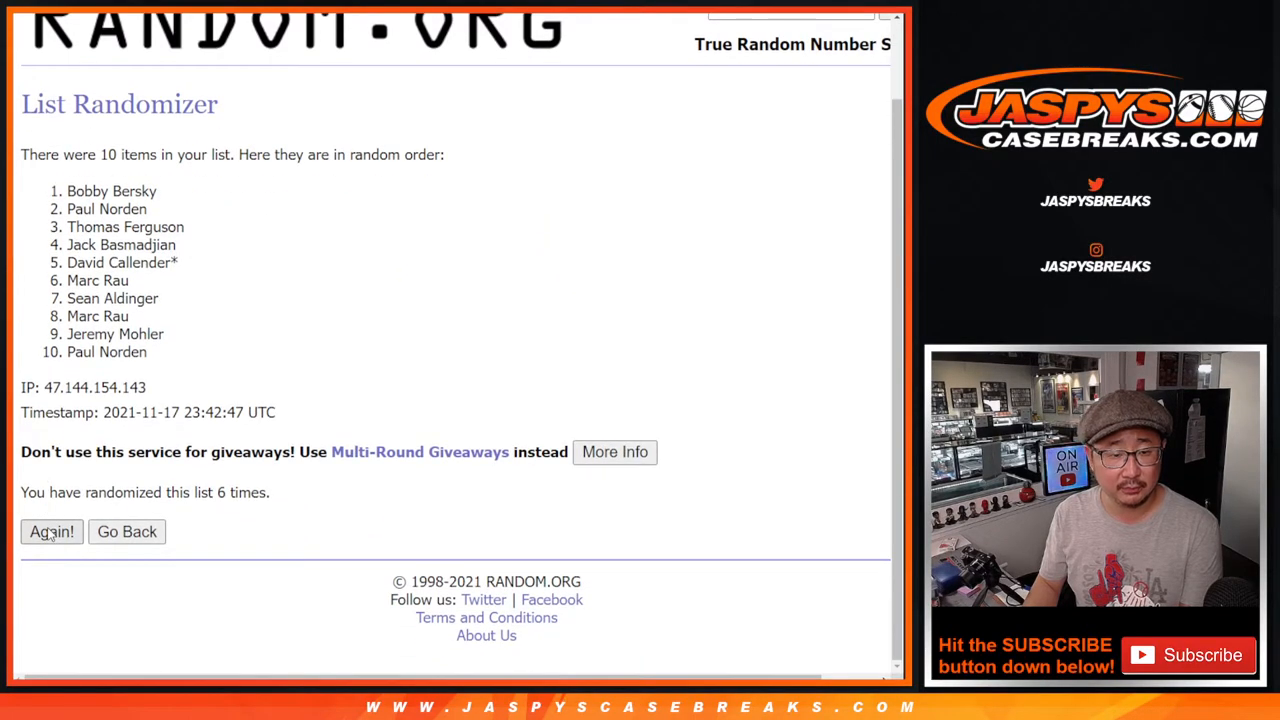
{"action": "left_click", "coordinate": [51, 531]}
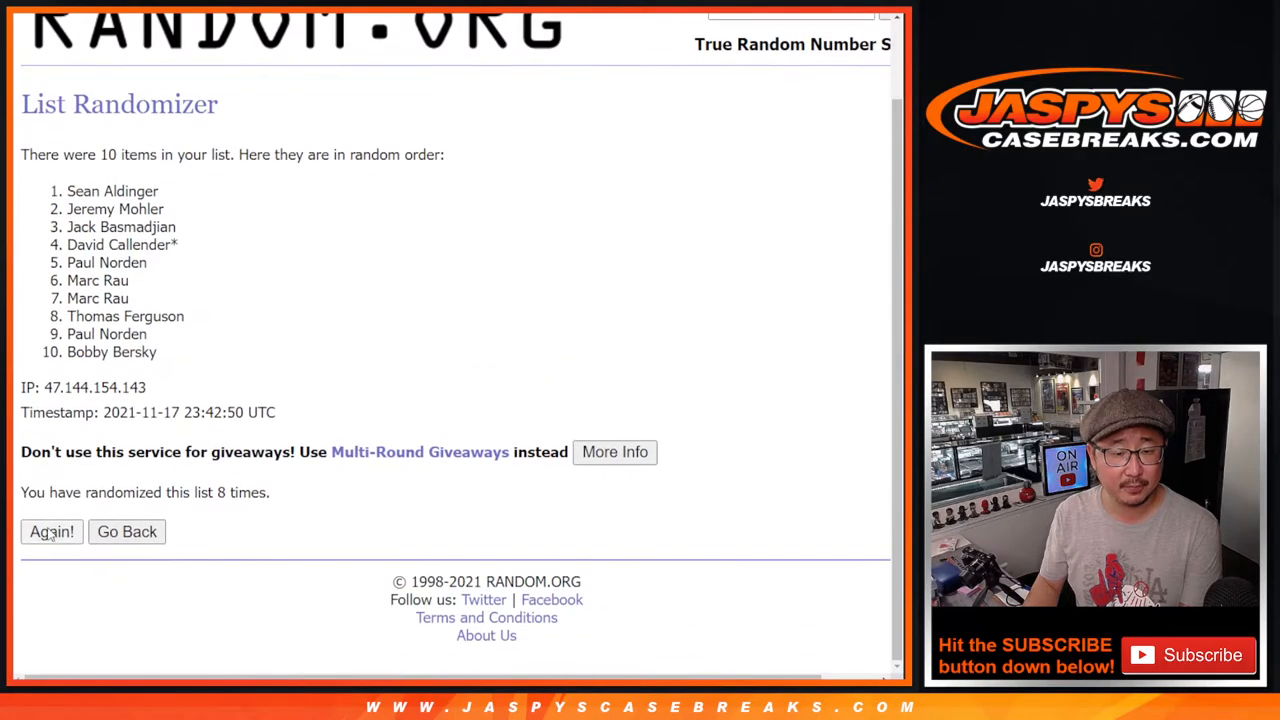
{"action": "left_click", "coordinate": [51, 531]}
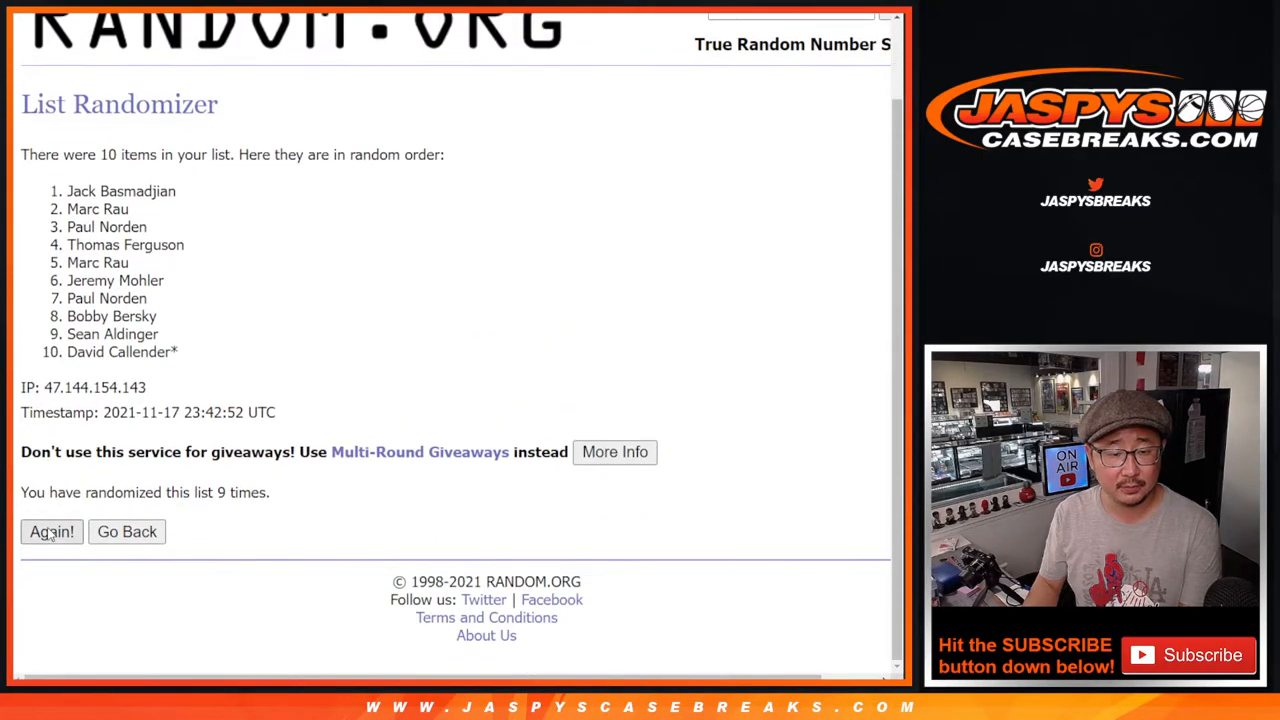
{"action": "left_click", "coordinate": [51, 531]}
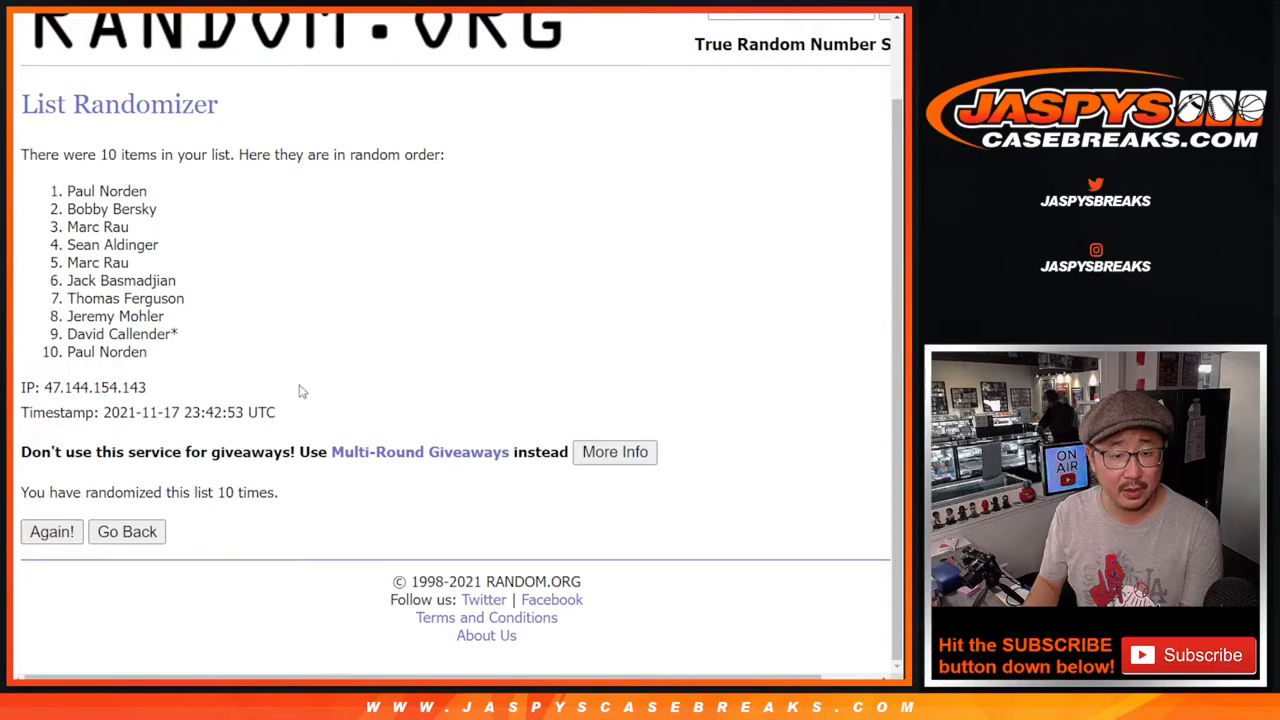
{"action": "left_click", "coordinate": [51, 531]}
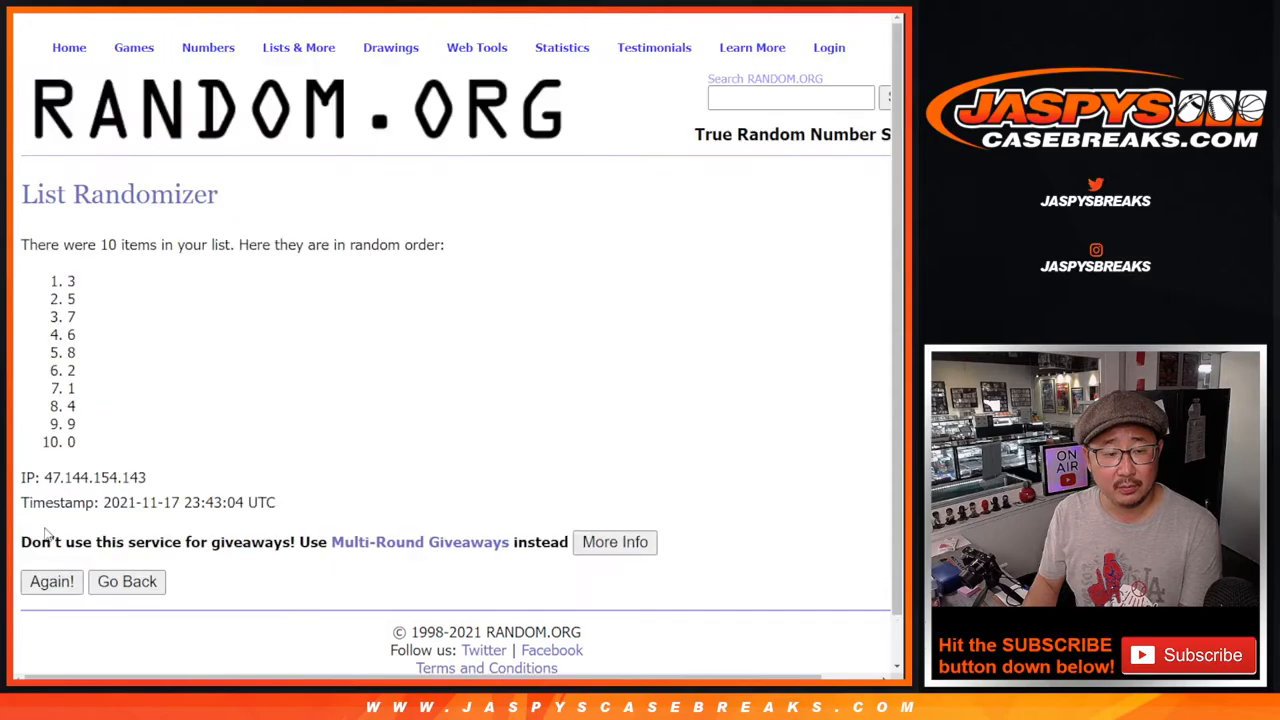
Reshuffle the 0–9 list to 2, 0, 4, 1, 3, 5, 6, 9, 8, 7 and select it
{"action": "left_click", "coordinate": [51, 581]}
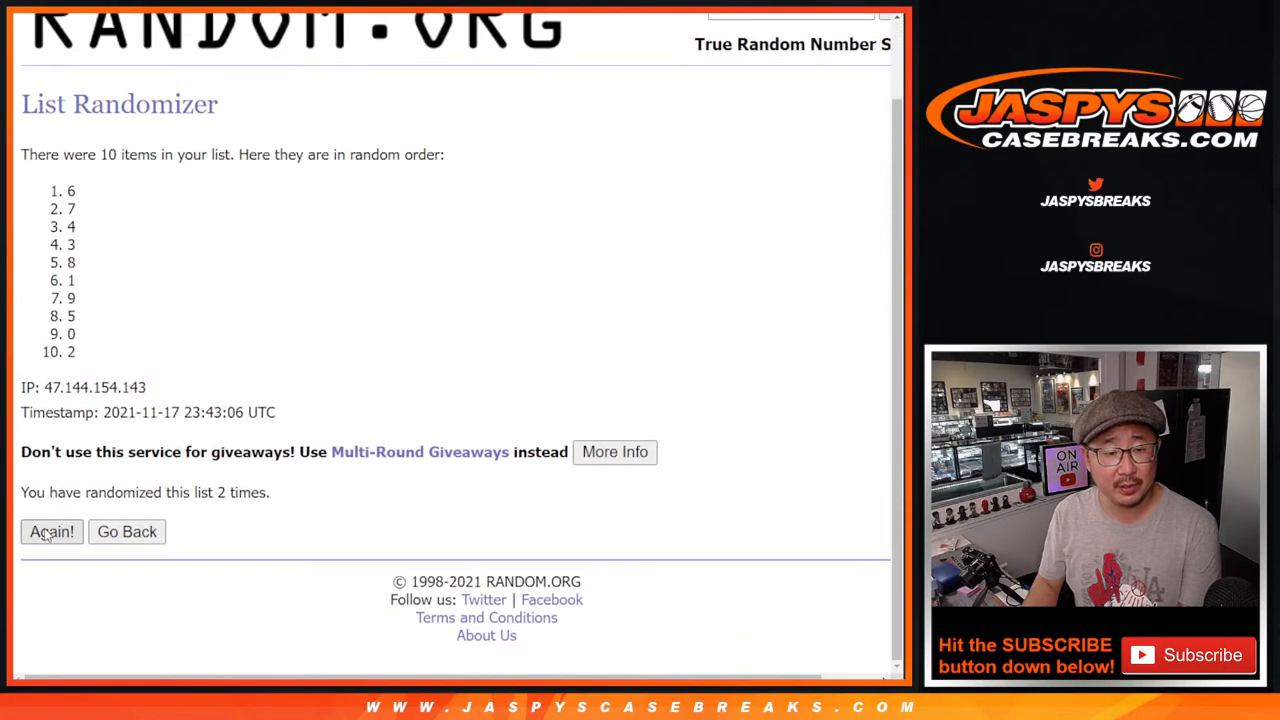
{"action": "left_click", "coordinate": [51, 531]}
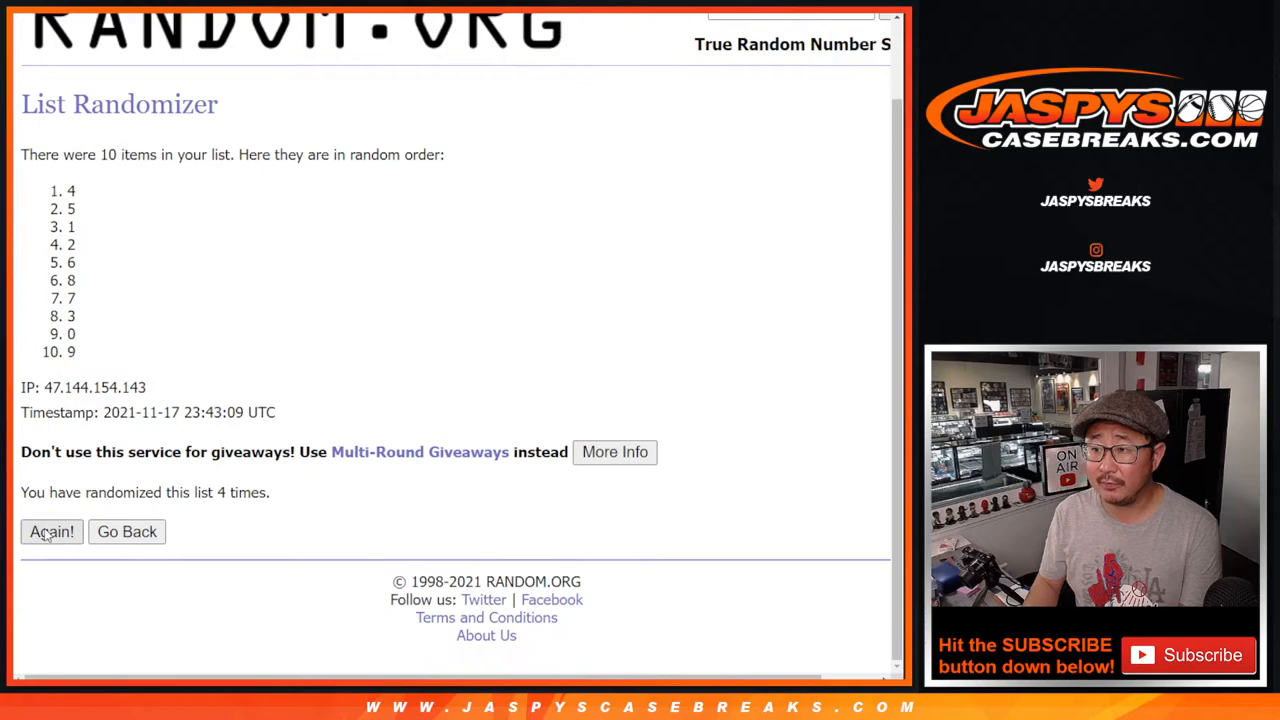
{"action": "left_click", "coordinate": [51, 531]}
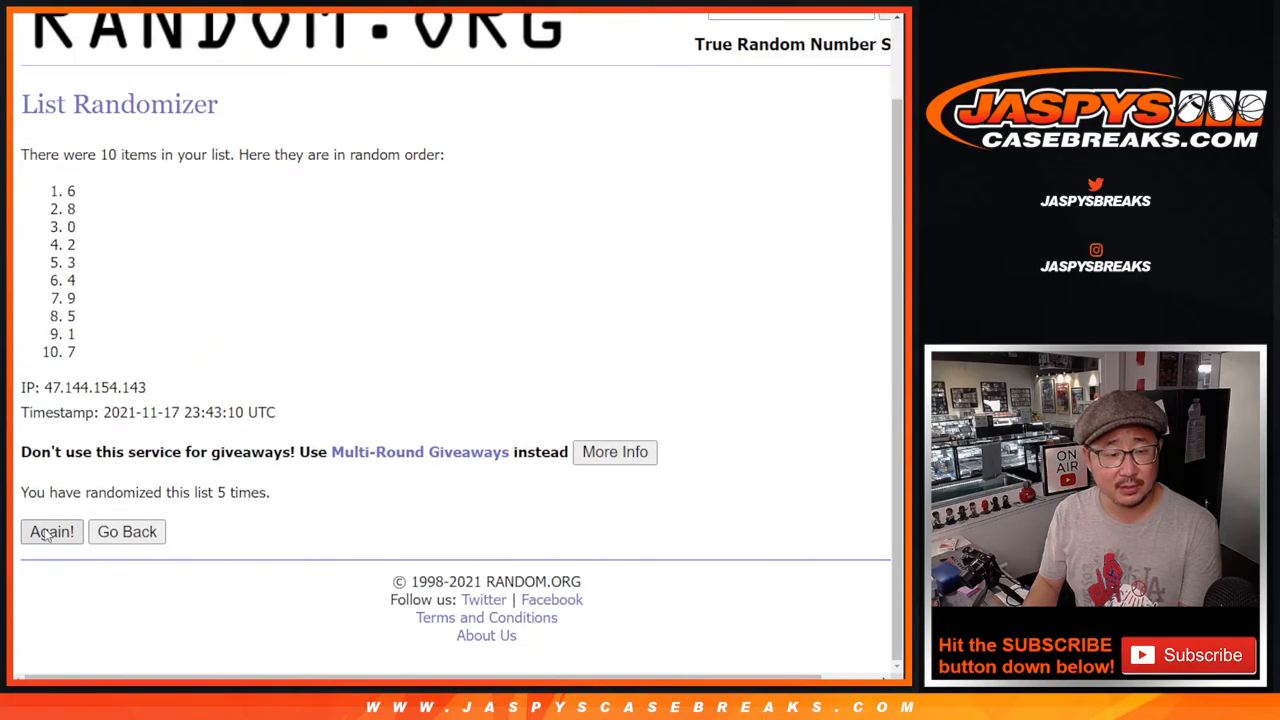
{"action": "left_click", "coordinate": [51, 531]}
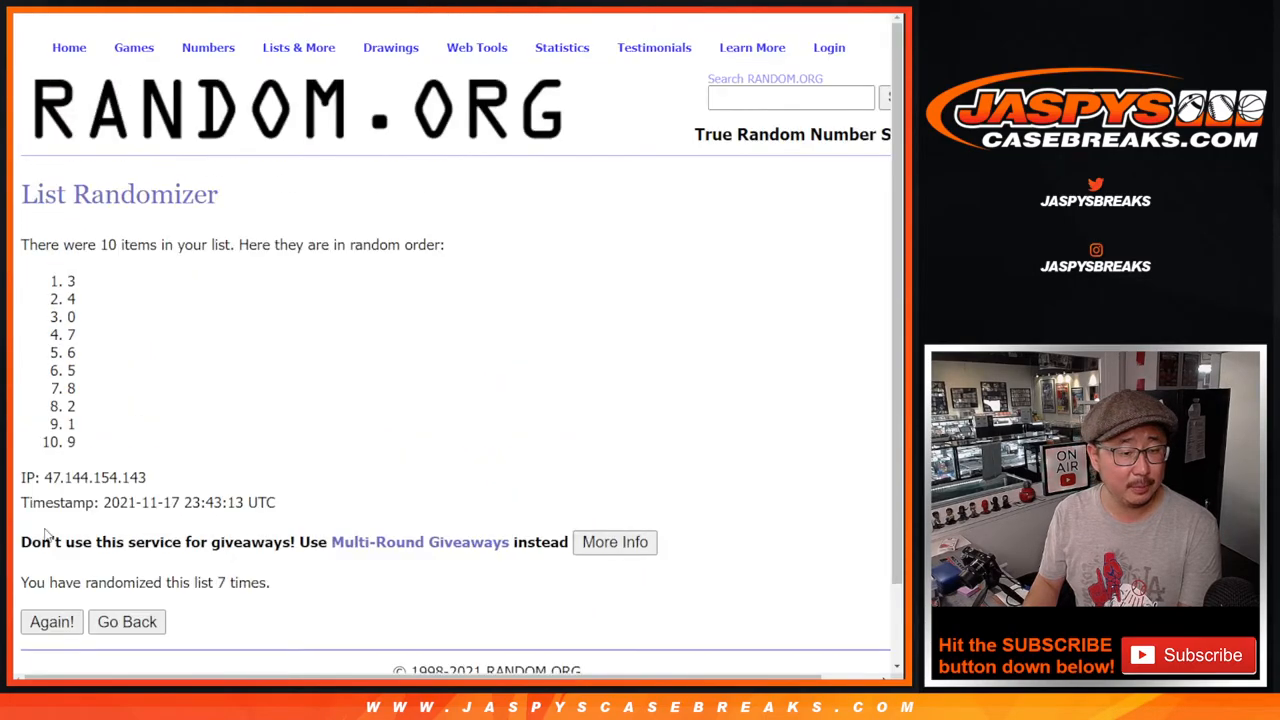
{"action": "left_click", "coordinate": [51, 621]}
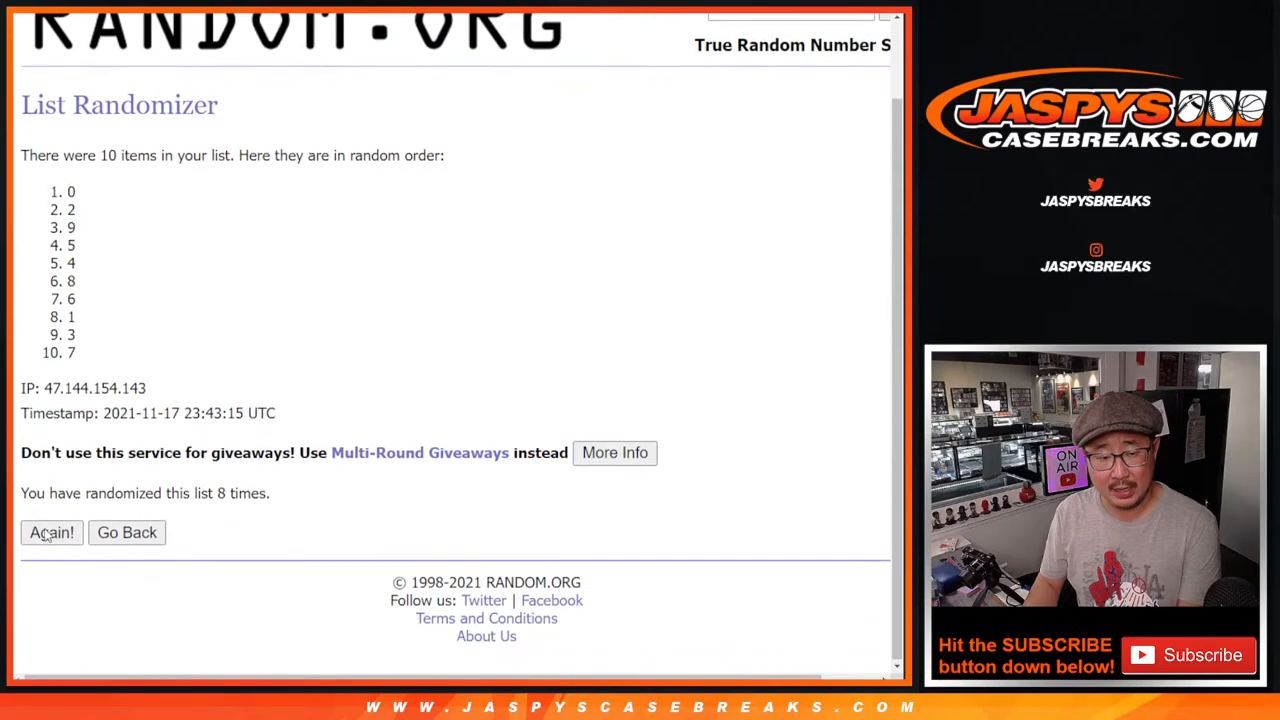
{"action": "left_click", "coordinate": [51, 531]}
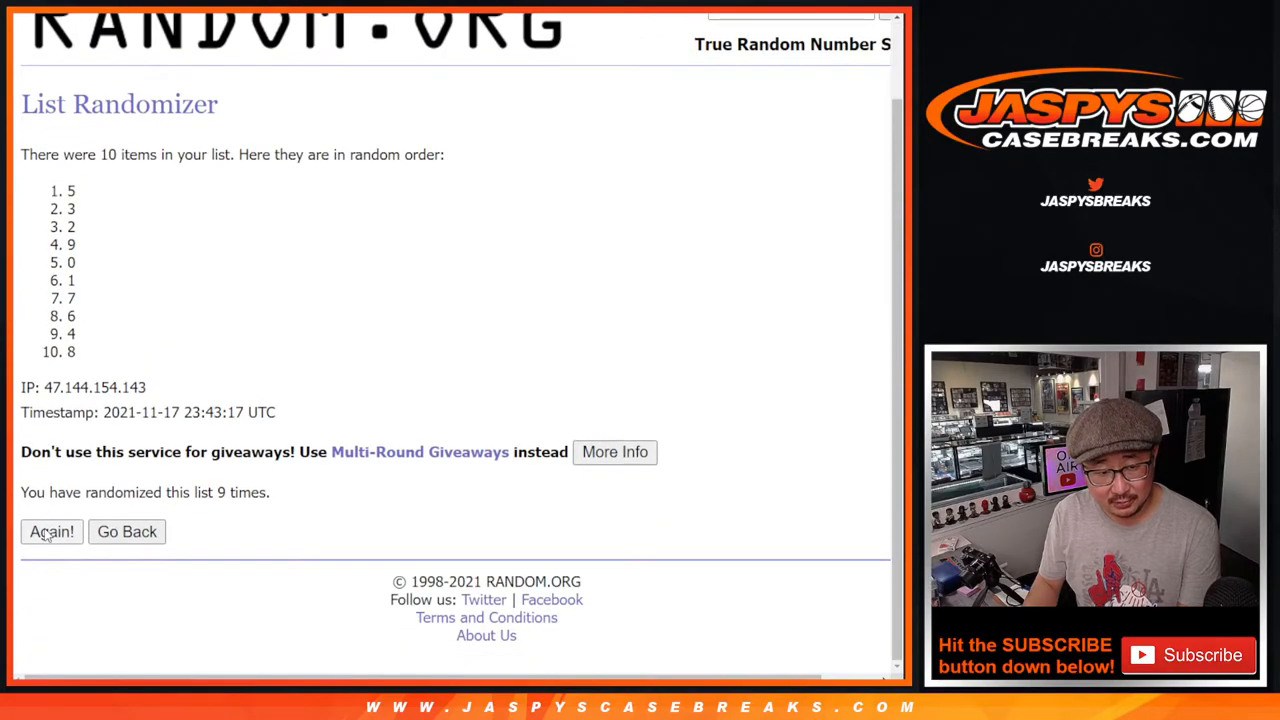
{"action": "left_click", "coordinate": [51, 531]}
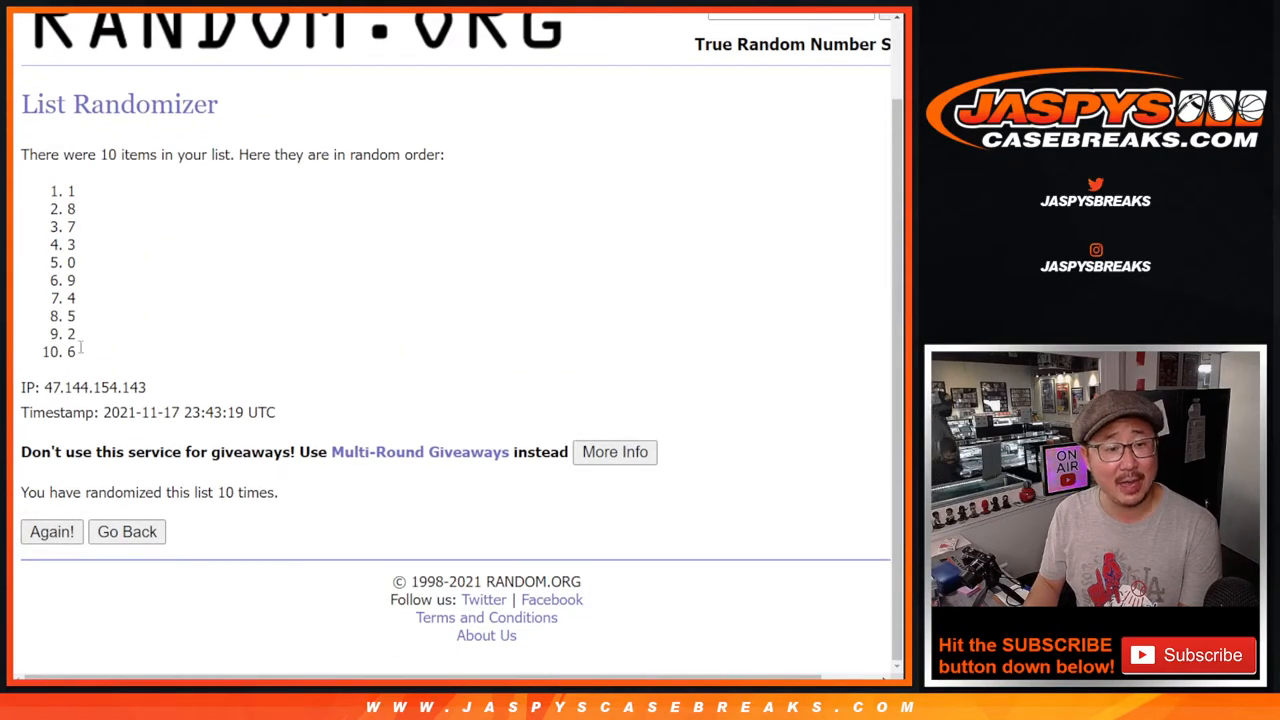
{"action": "left_click", "coordinate": [51, 531]}
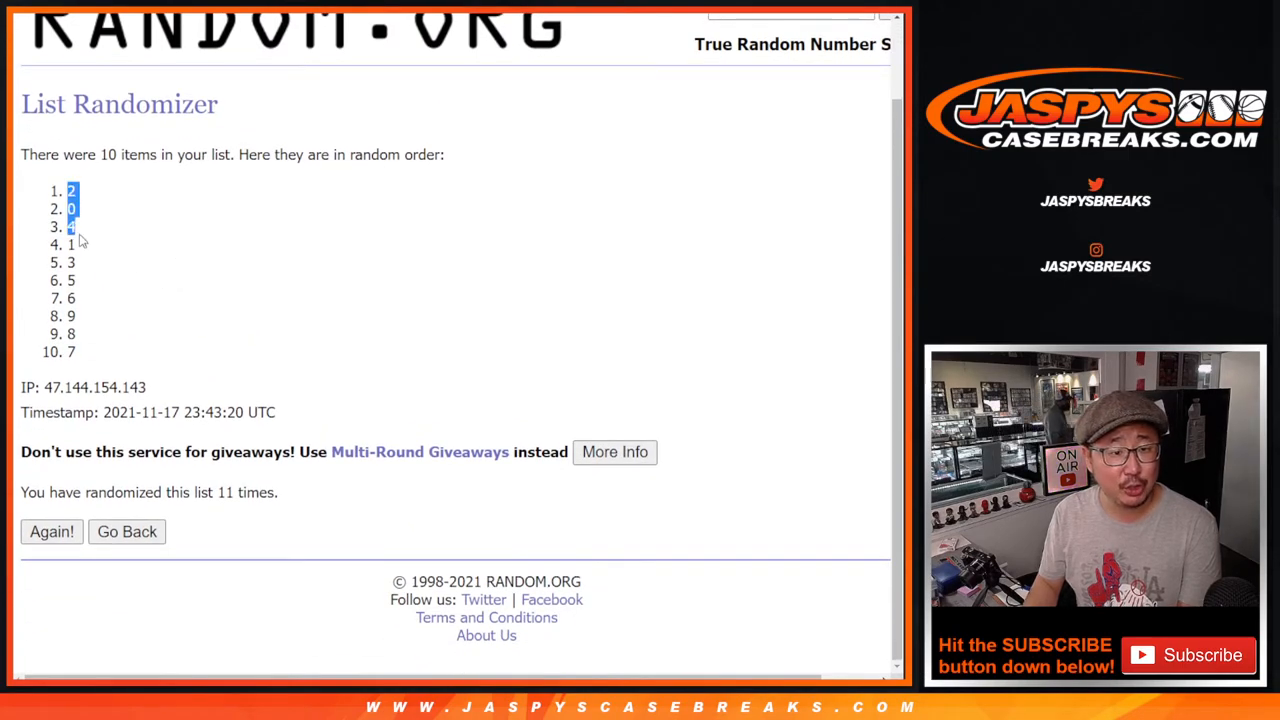
{"action": "left_click_drag", "start_coordinate": [71, 191], "coordinate": [71, 351]}
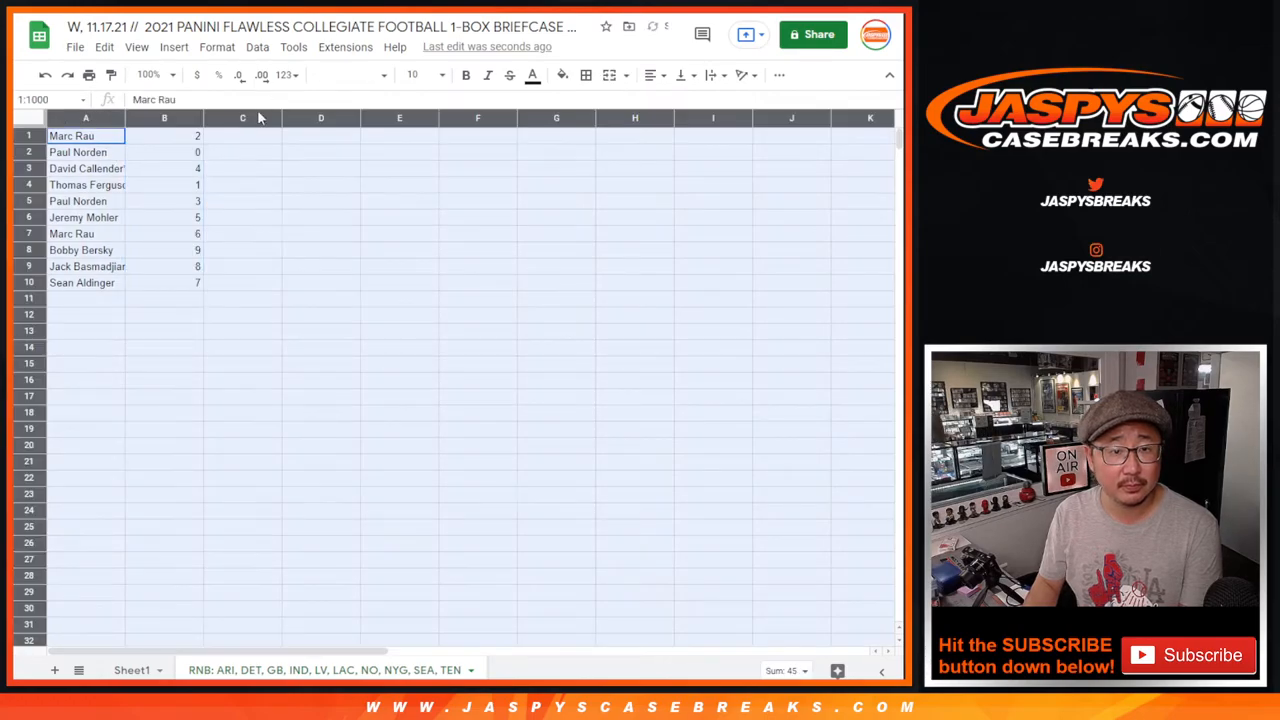
Enlarge the name–number list to size 18, then check names in rows 2, 5 and 10
{"action": "left_click", "coordinate": [347, 74]}
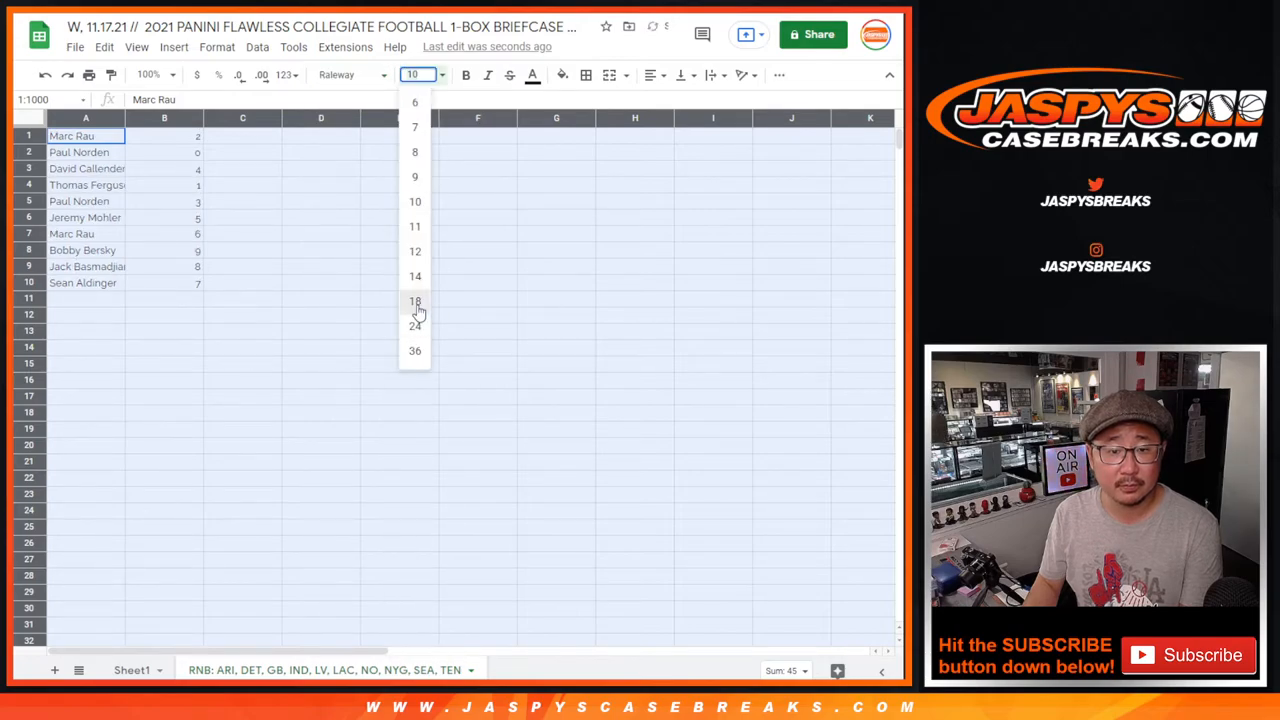
{"action": "left_click", "coordinate": [414, 301]}
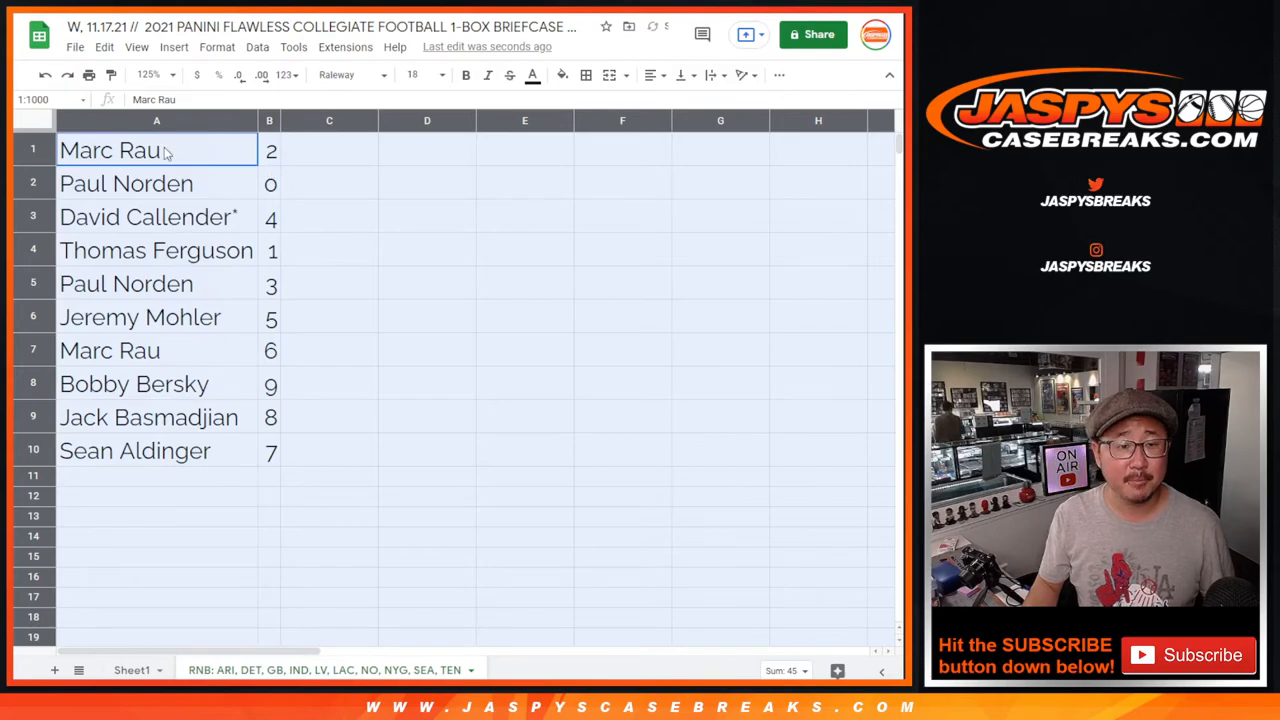
{"action": "left_click", "coordinate": [126, 183]}
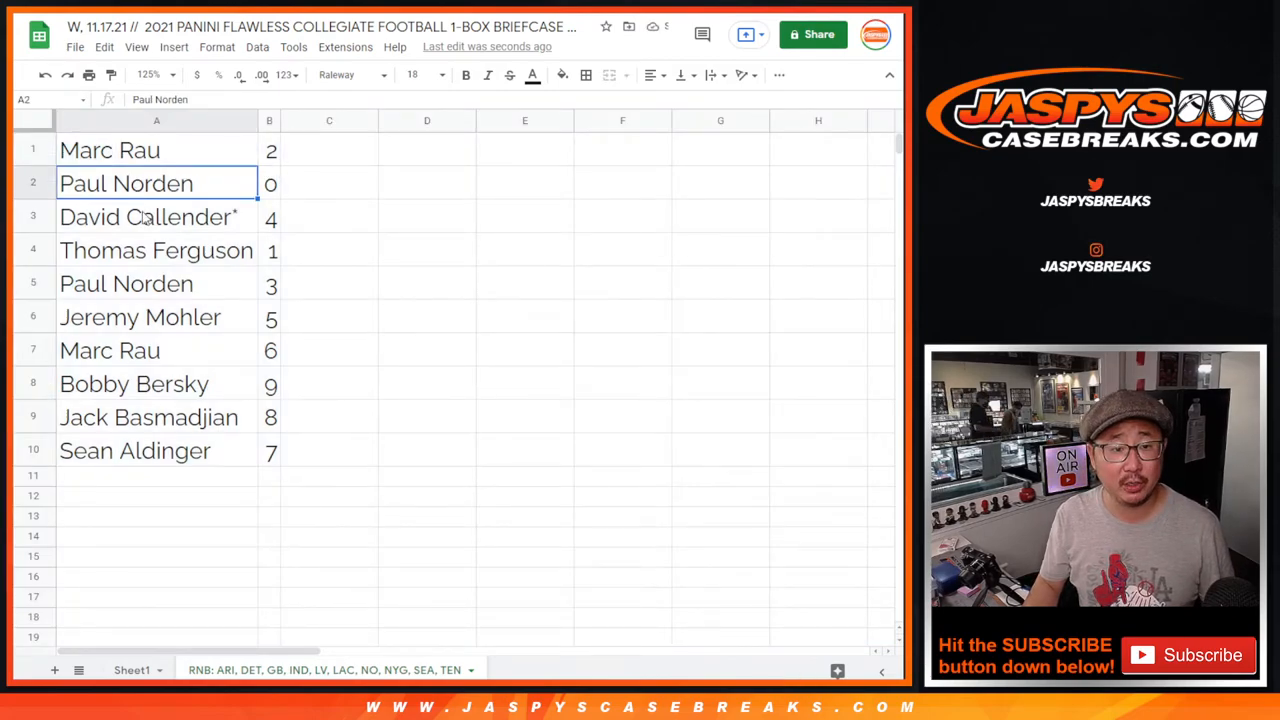
{"action": "left_click", "coordinate": [126, 284]}
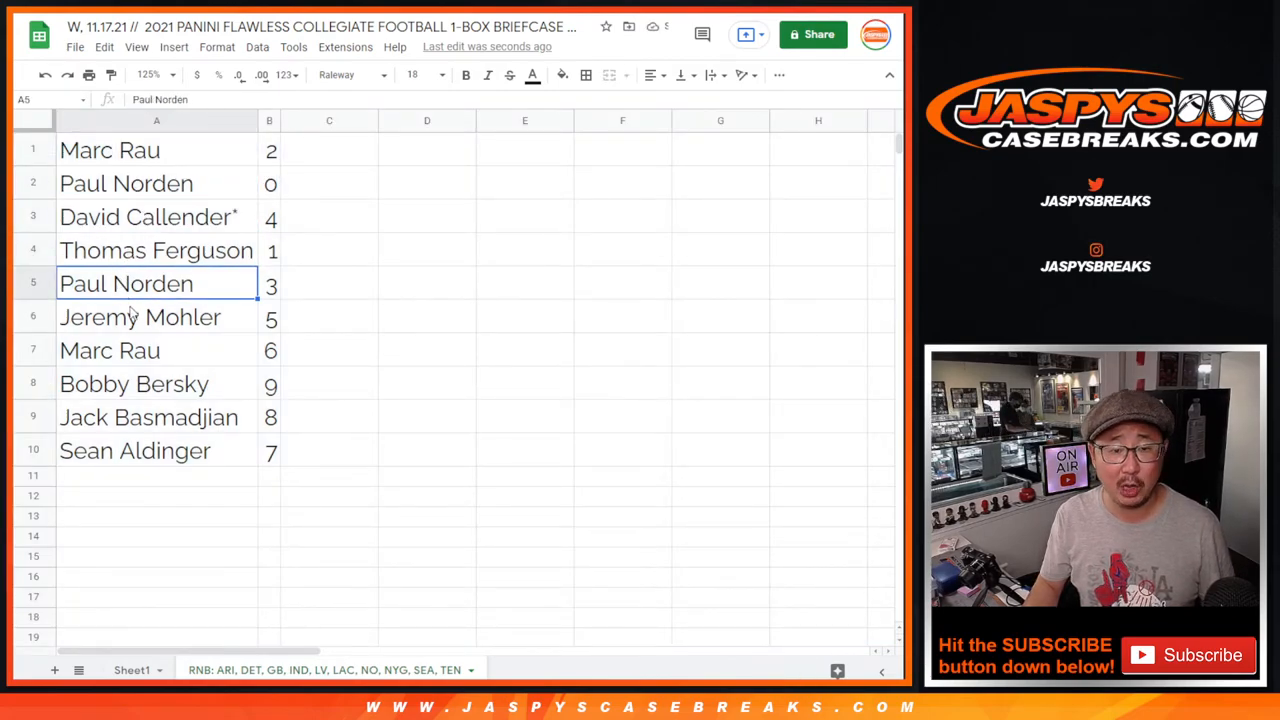
{"action": "left_click", "coordinate": [156, 350]}
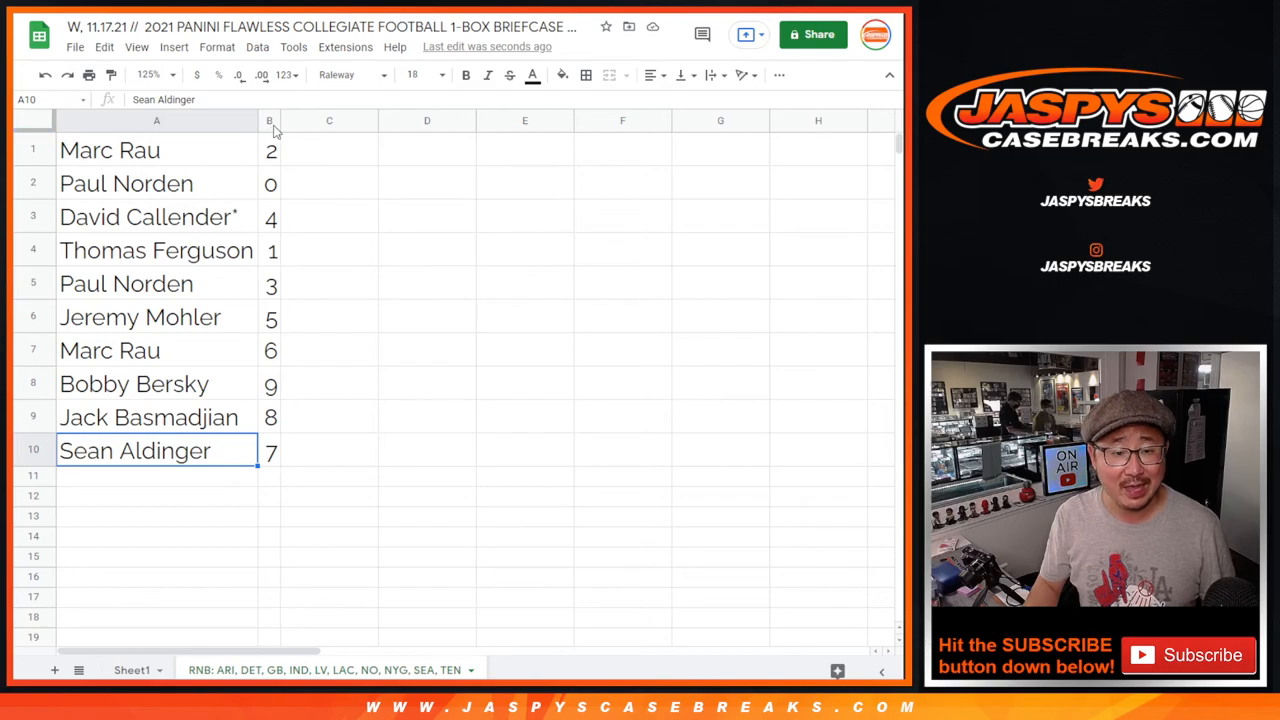
Sort the sheet A to Z by column B and add all borders
{"action": "right_click", "coordinate": [269, 120]}
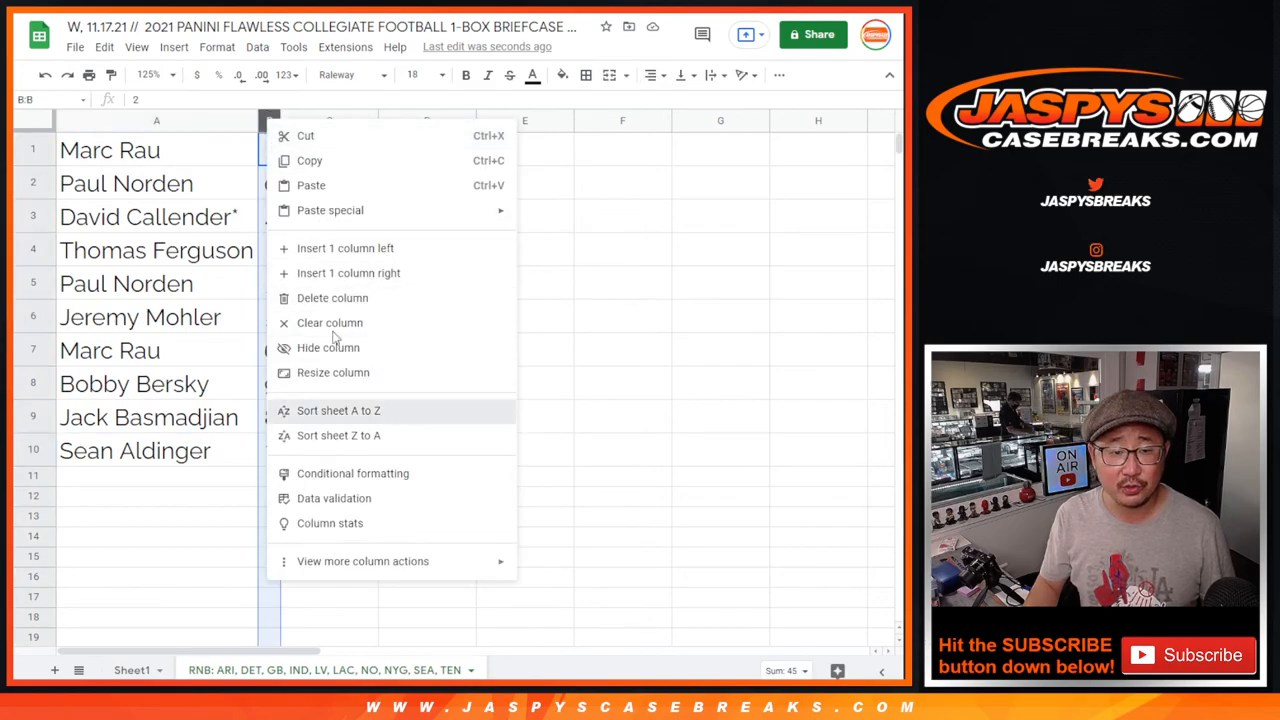
{"action": "left_click", "coordinate": [338, 410]}
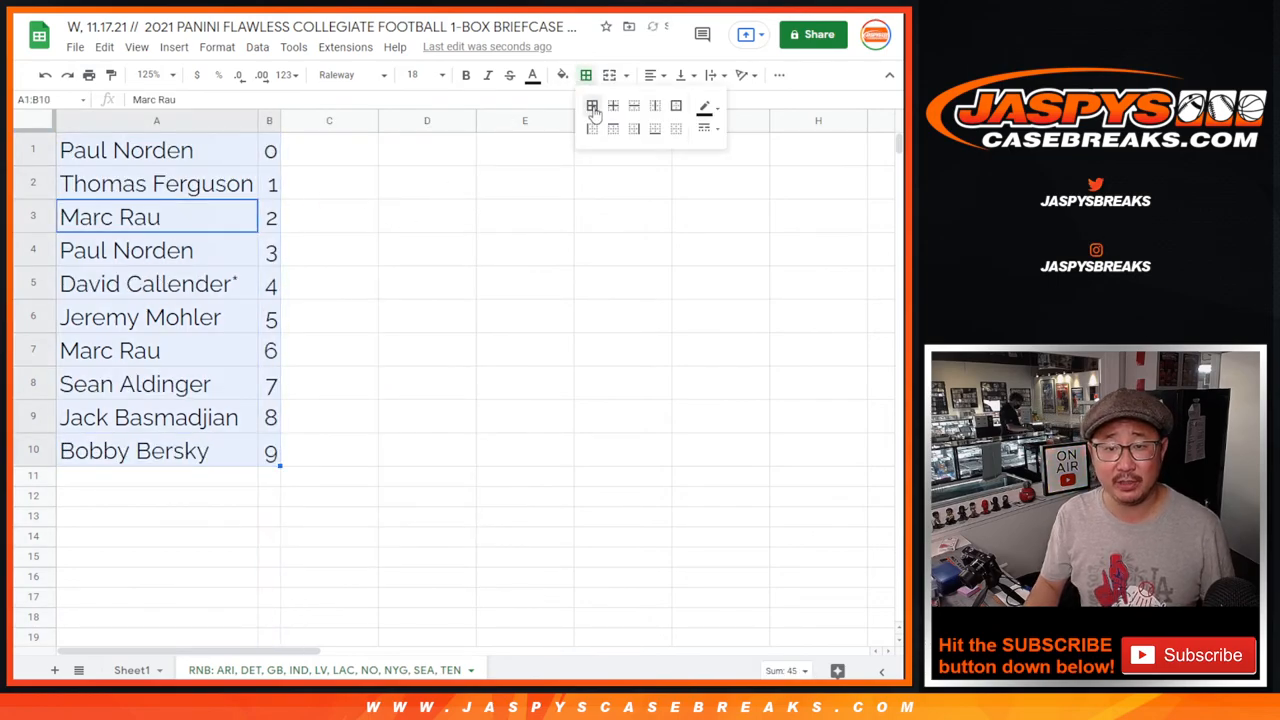
{"action": "left_click", "coordinate": [592, 106]}
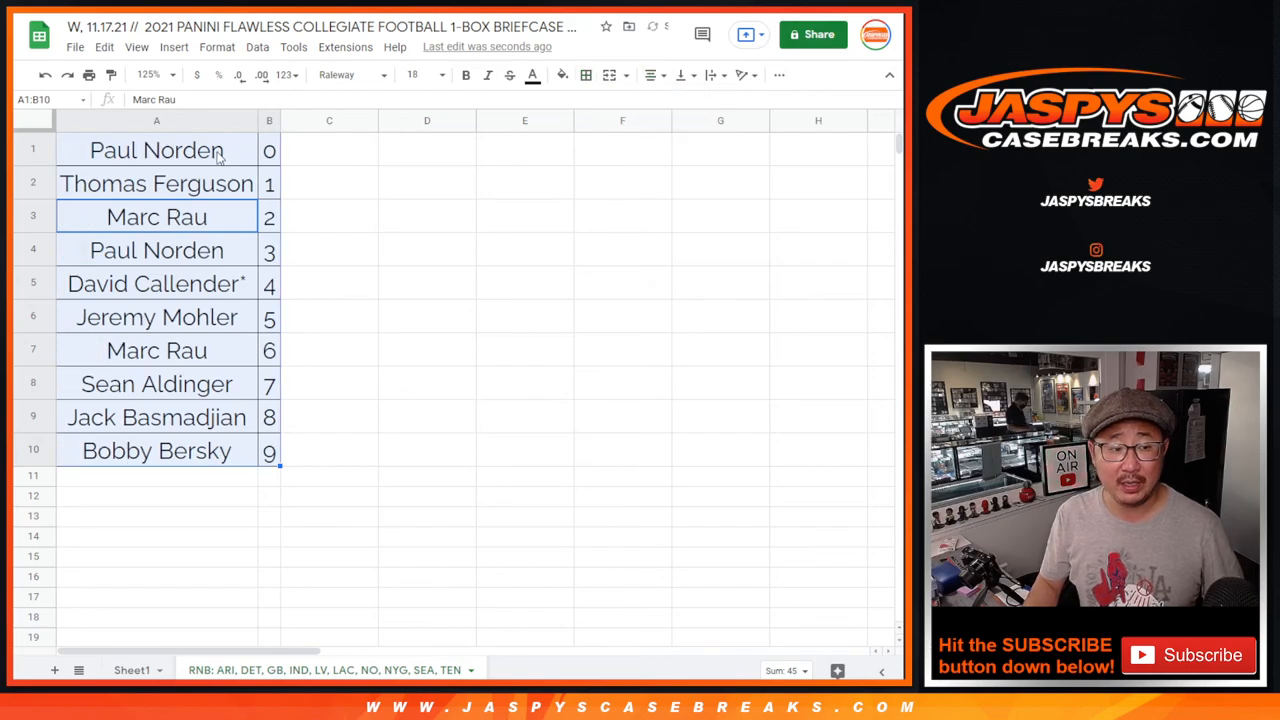
{"action": "left_click", "coordinate": [156, 150]}
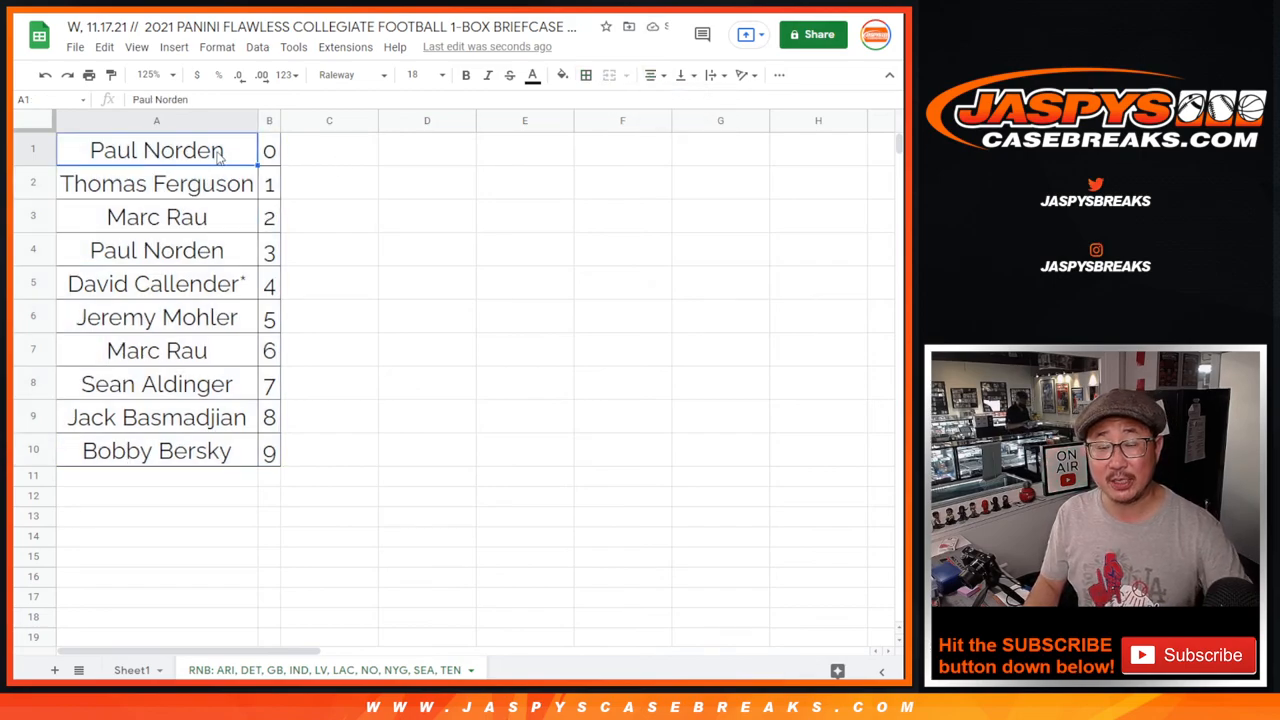